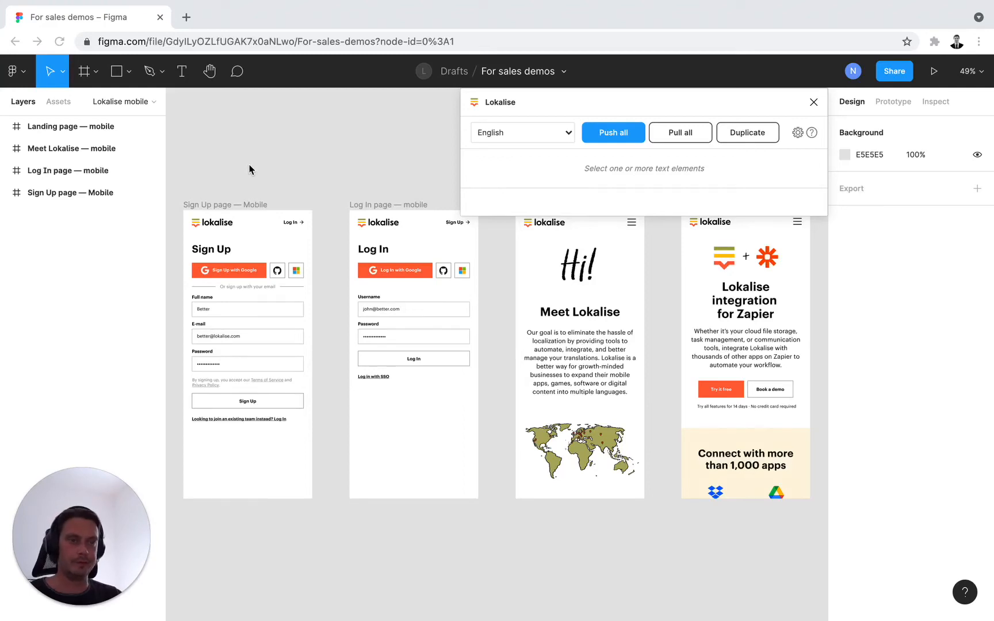
mouse_move(553, 189)
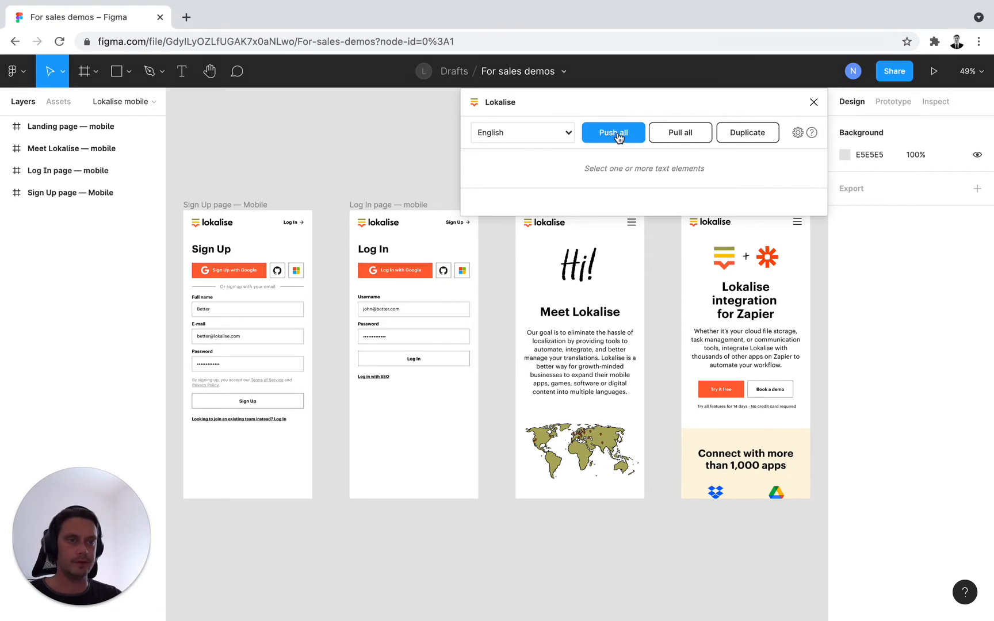
Open the Lokalise push-all dialog with every English text option enabled
click(612, 132)
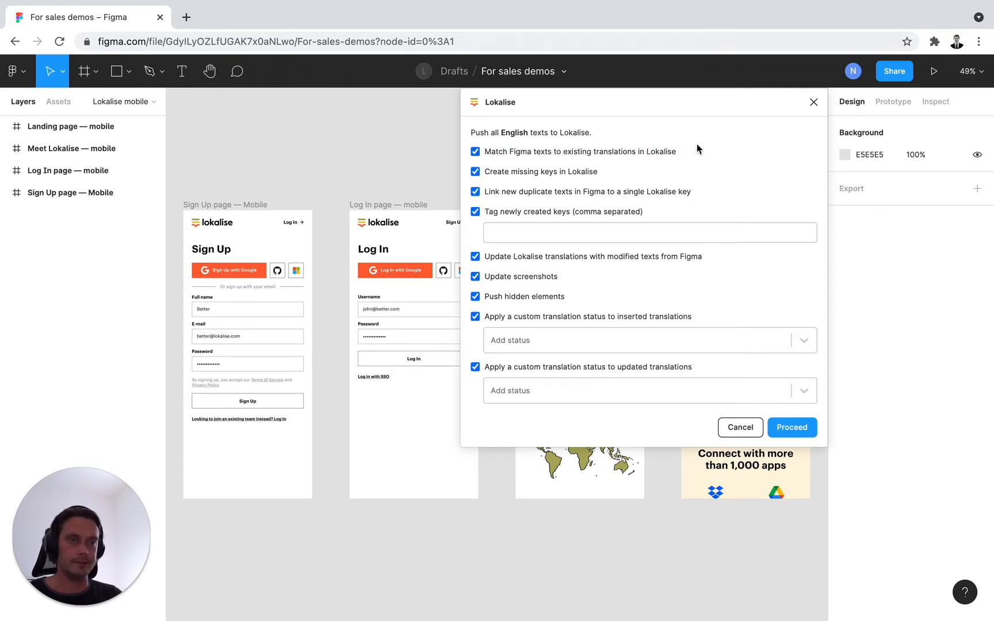
mouse_move(547, 107)
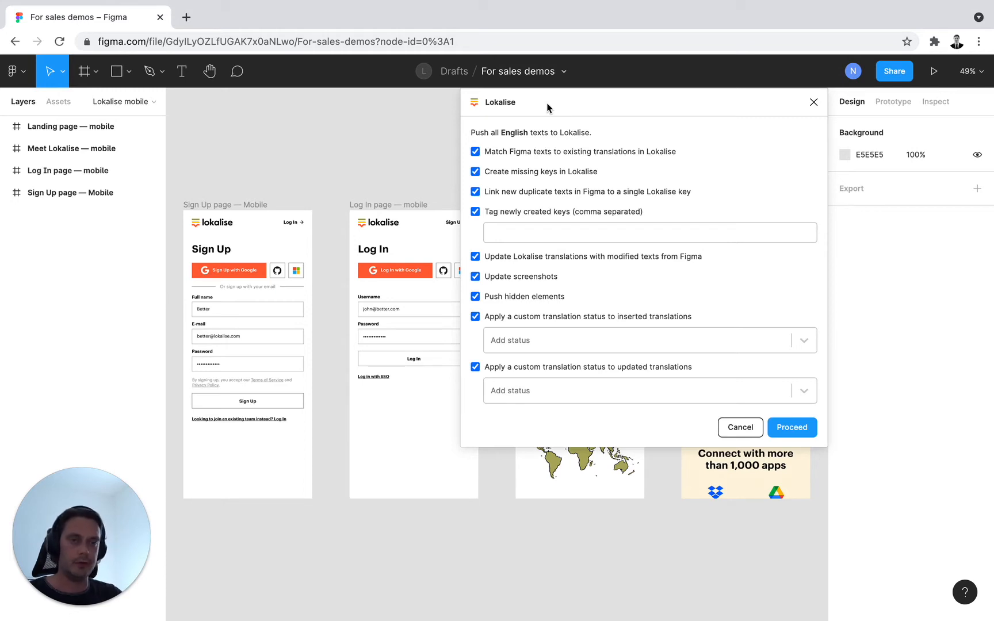
mouse_move(509, 172)
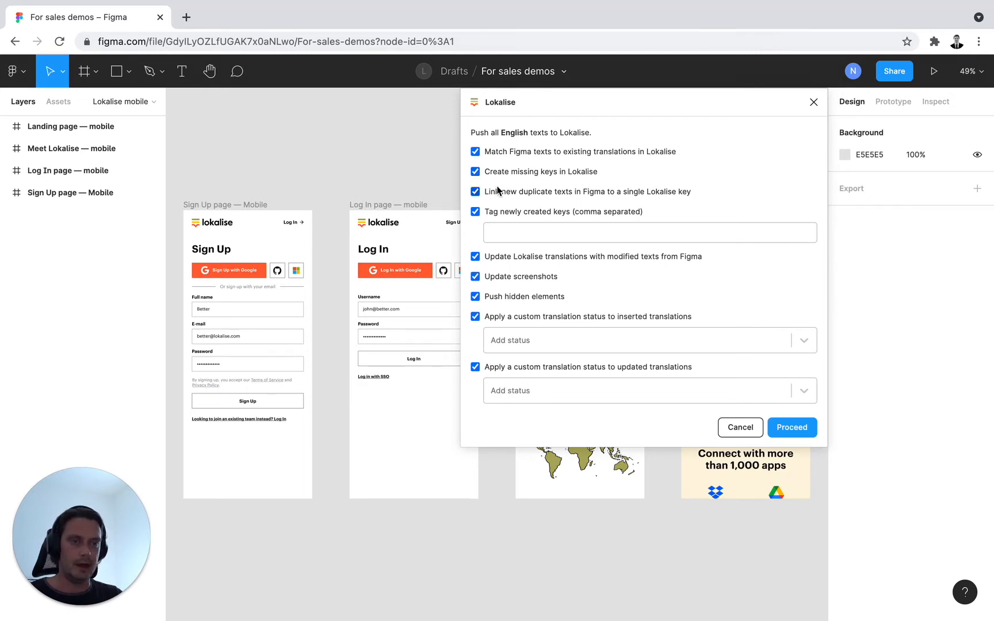
click(475, 171)
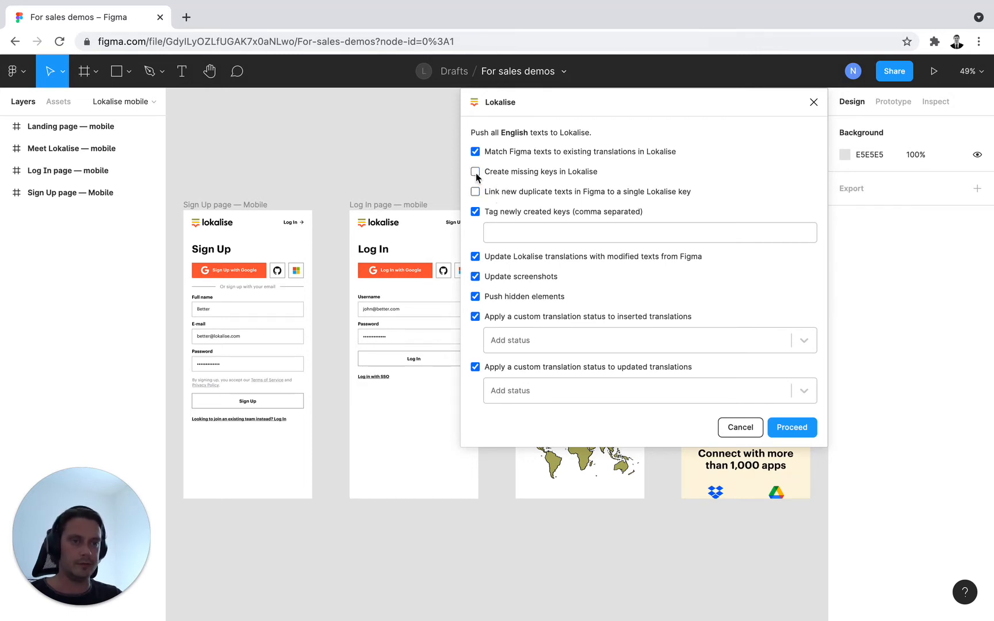
click(476, 172)
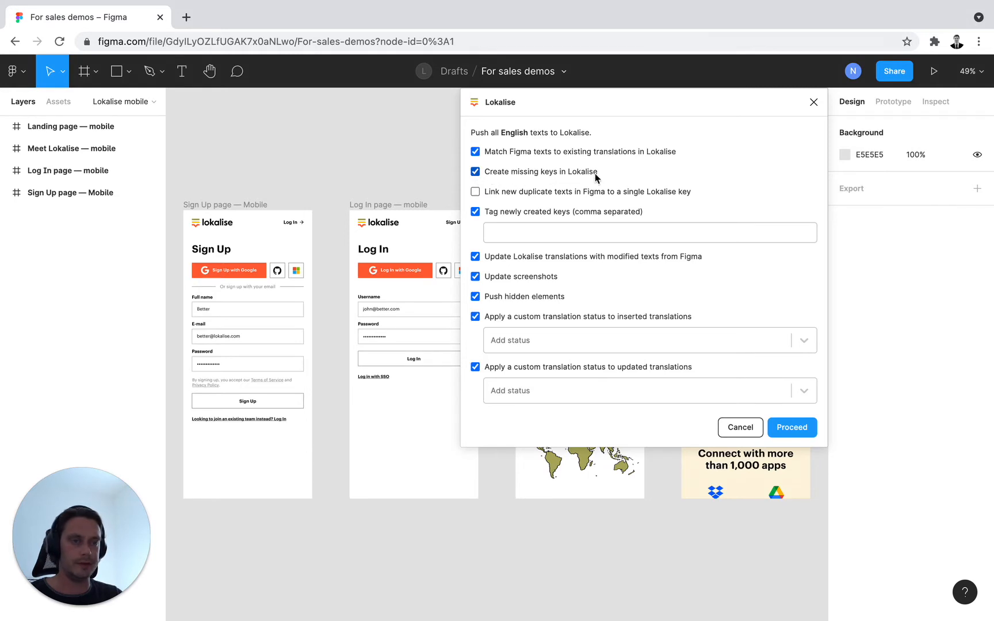
click(475, 191)
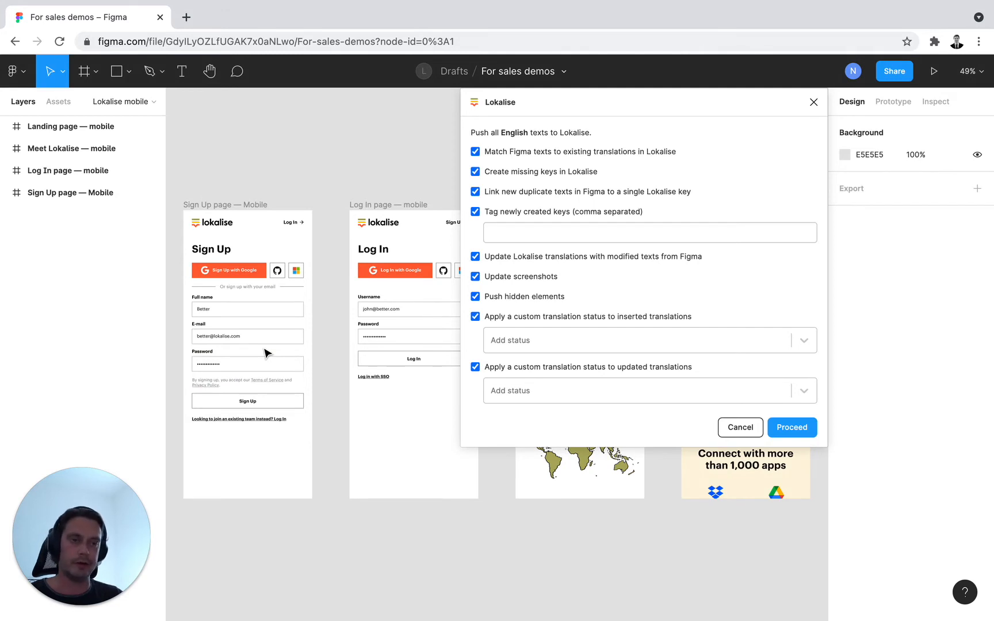
click(247, 336)
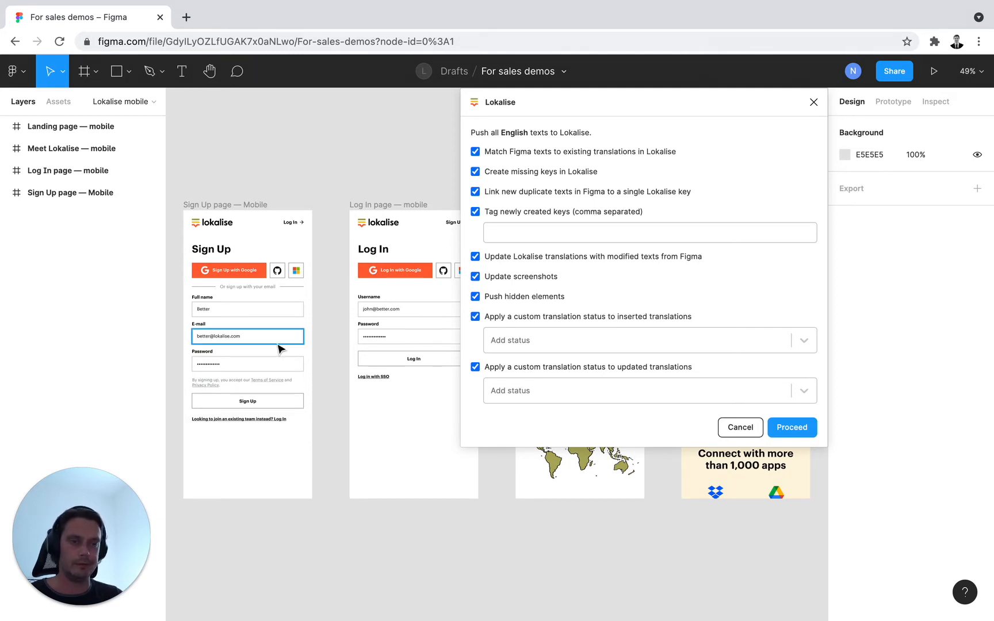
mouse_move(323, 325)
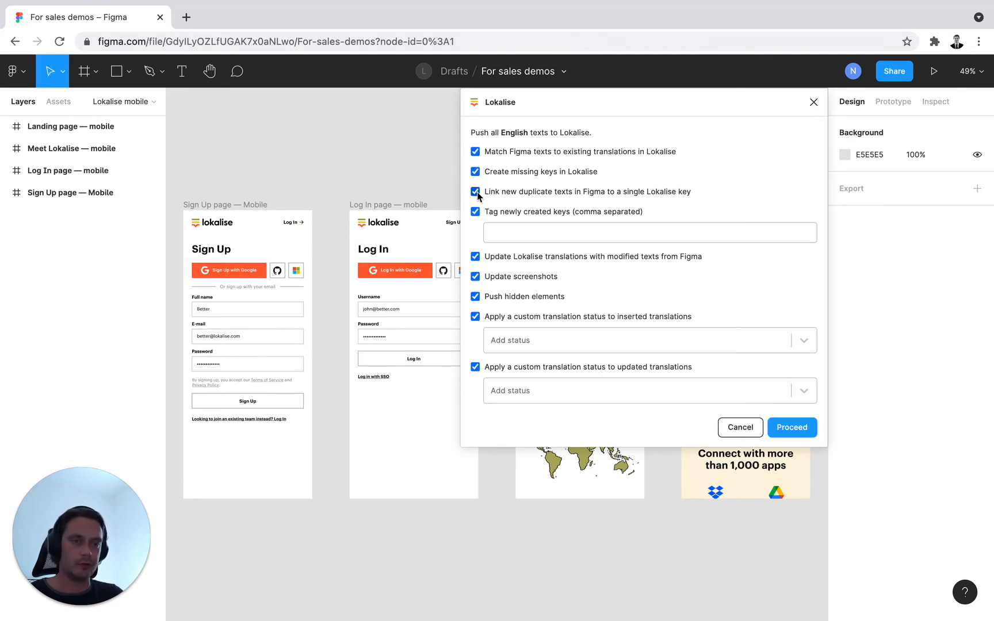
click(474, 191)
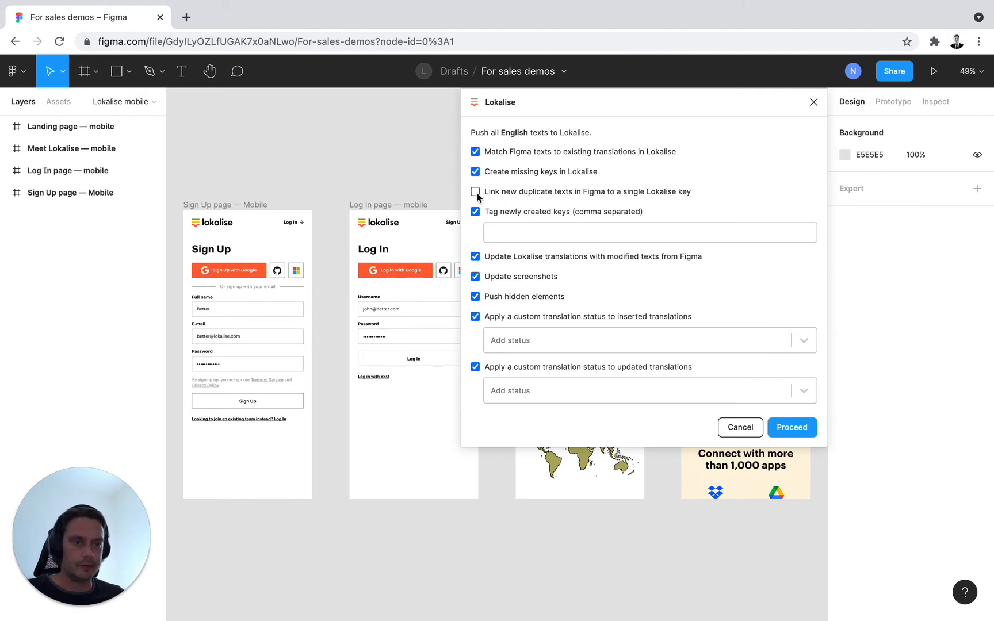
click(475, 192)
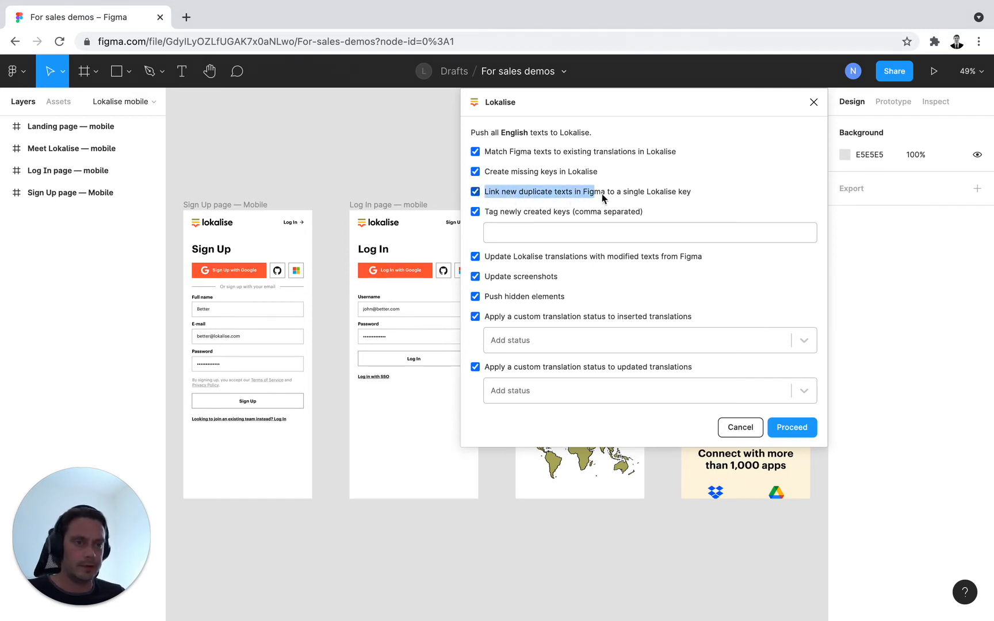
mouse_move(722, 175)
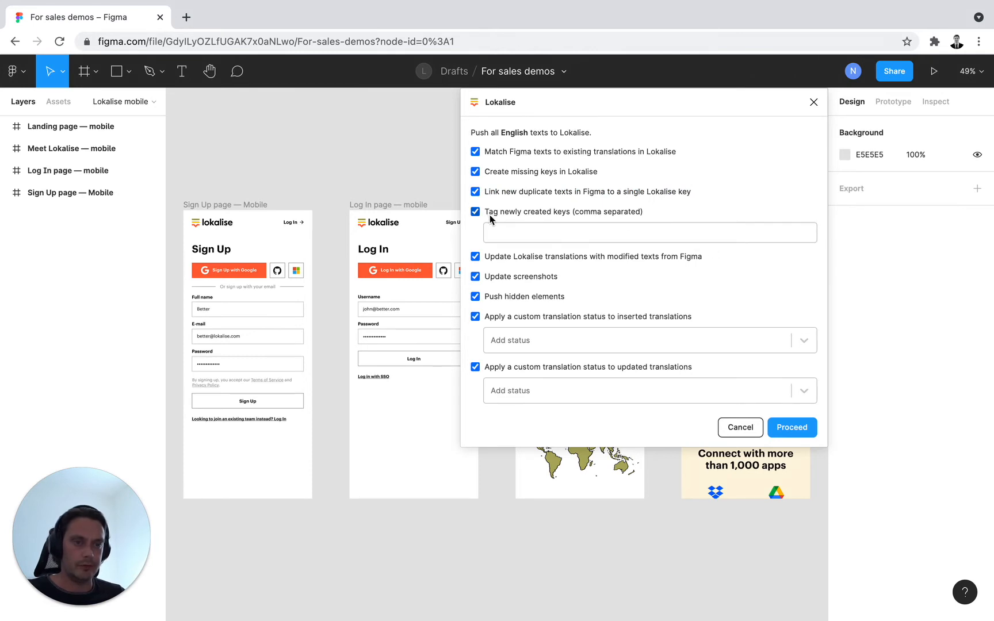
Enter 'Design created tag' as the tag for newly created keys
click(648, 232)
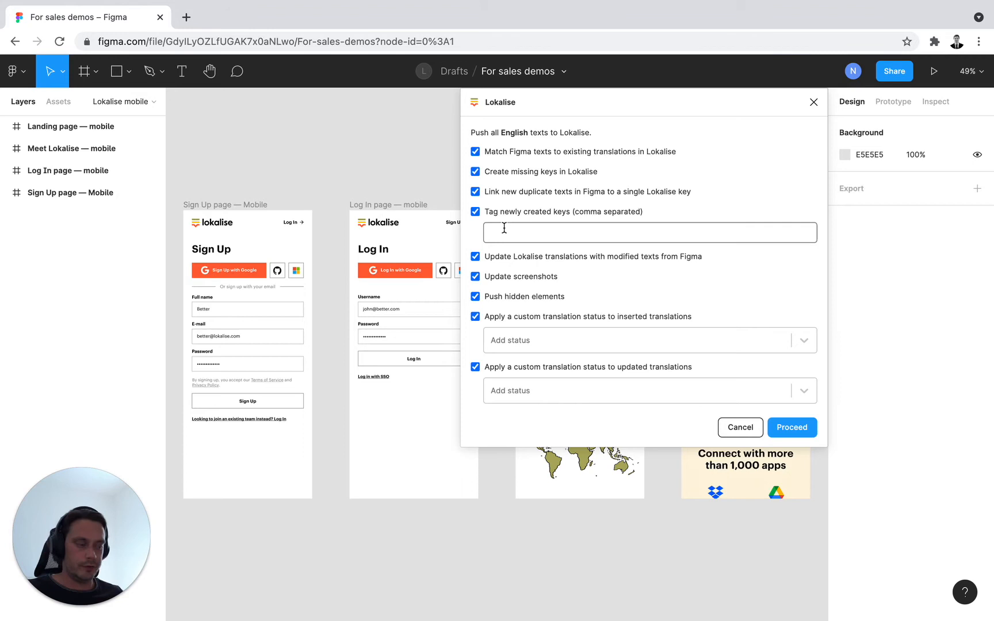
click(649, 231)
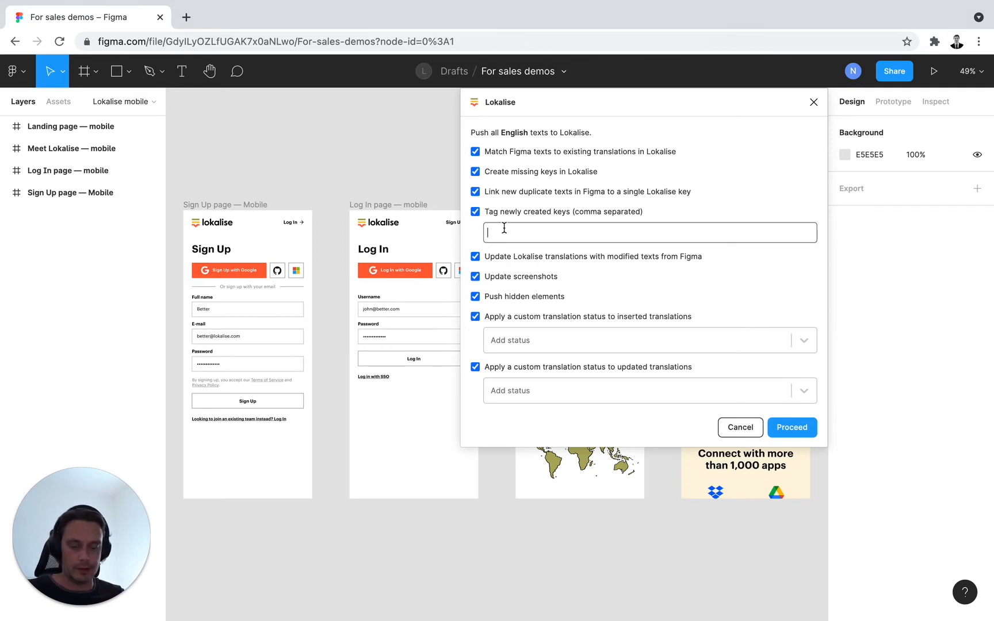
text(Design created)
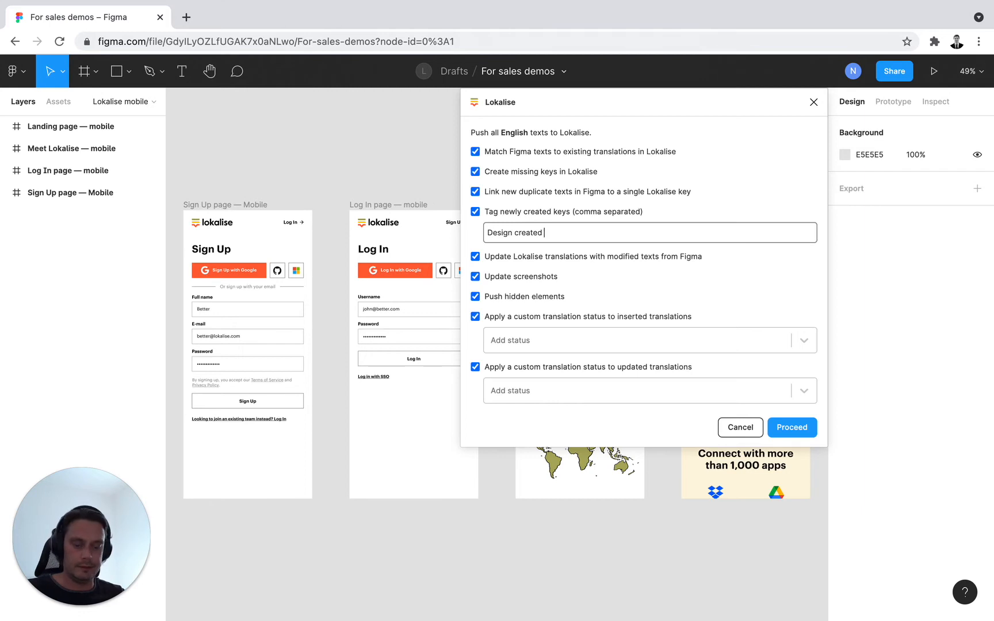
text(tag)
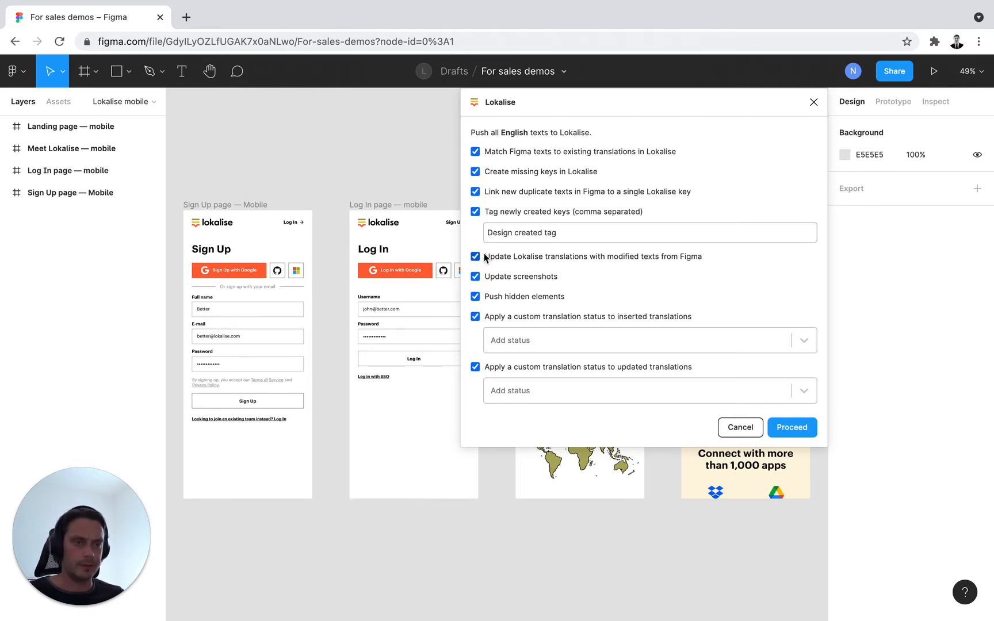
mouse_move(649, 265)
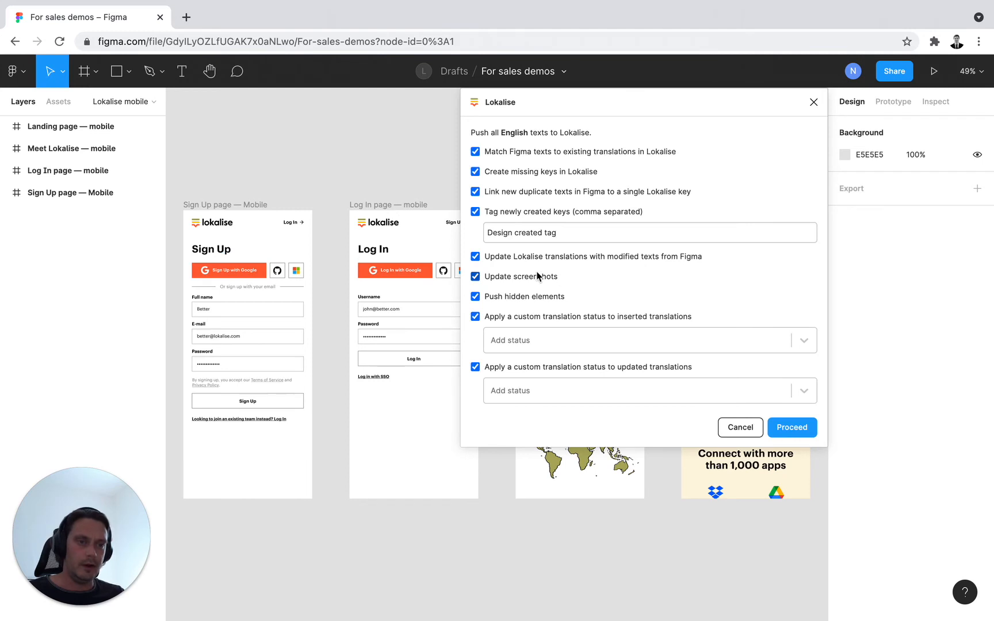
mouse_move(543, 286)
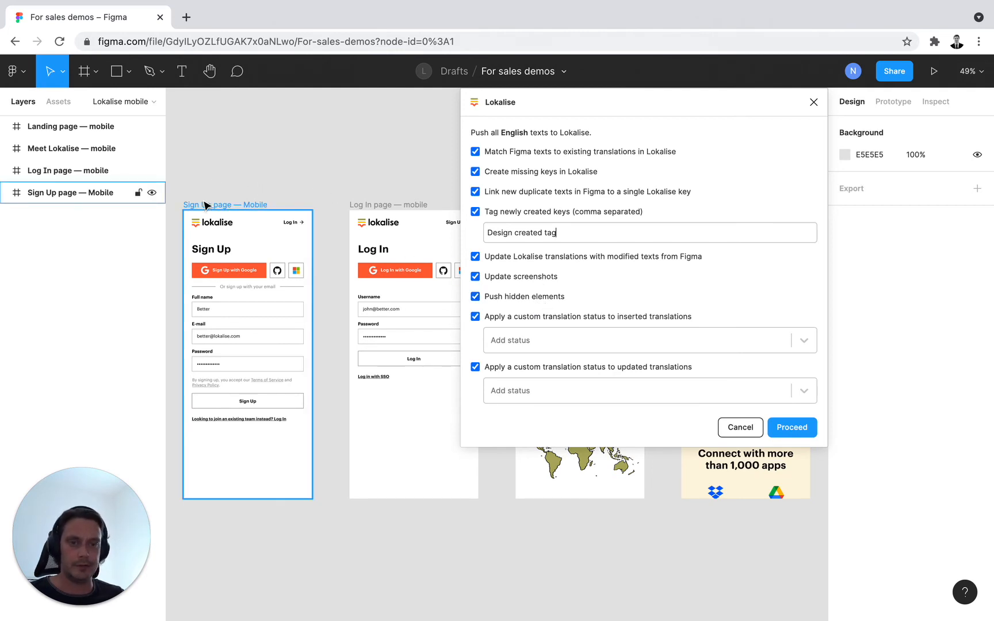
mouse_move(258, 218)
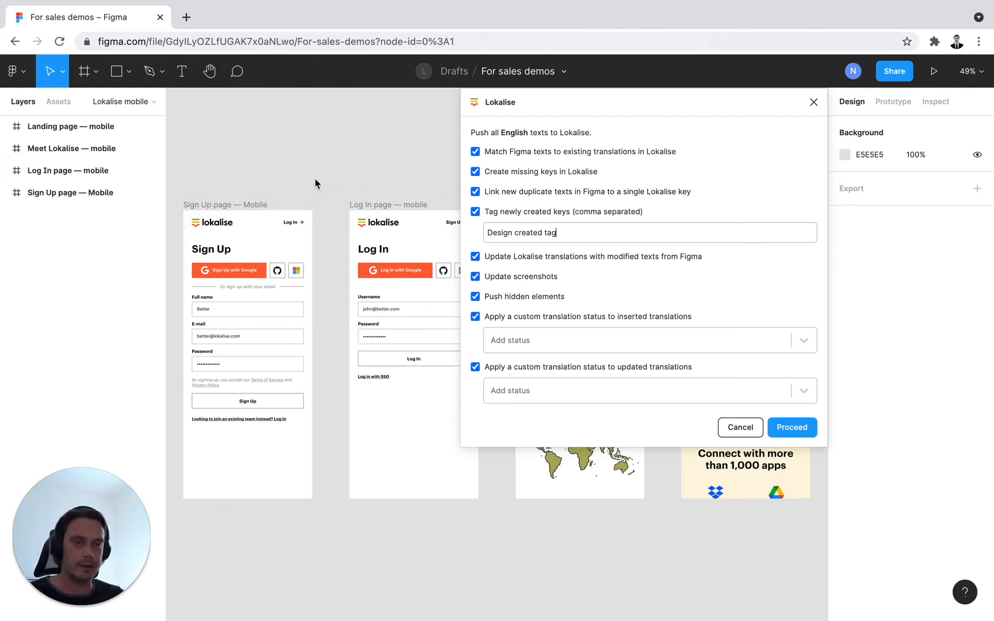
mouse_move(311, 201)
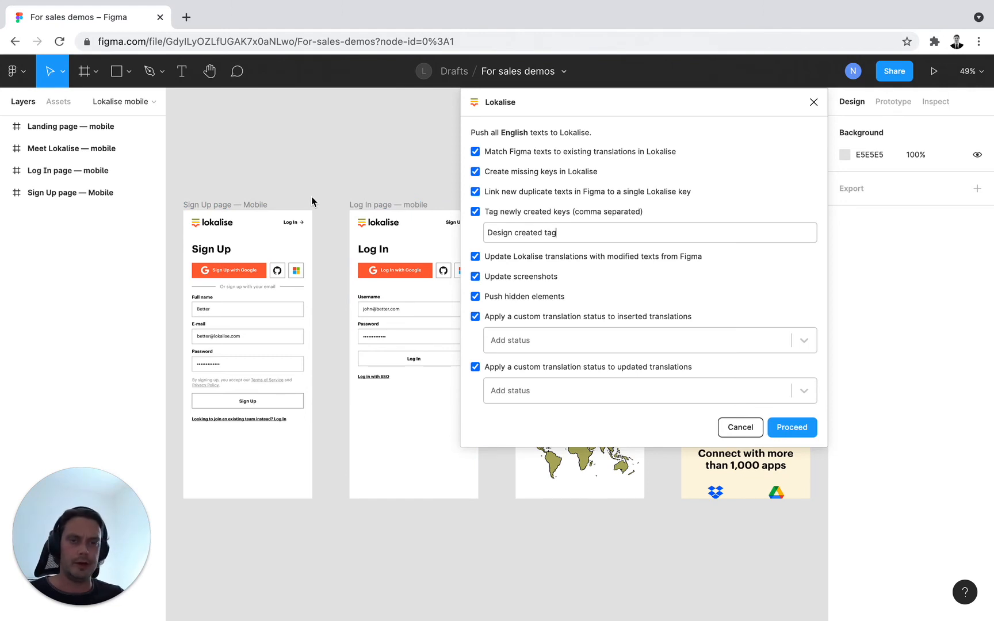
mouse_move(321, 201)
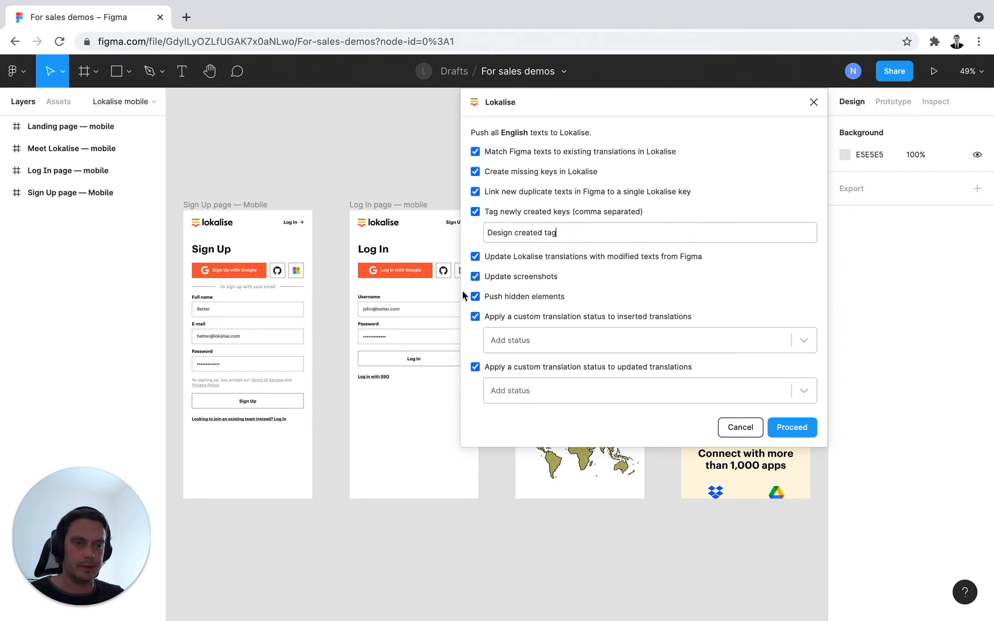
mouse_move(387, 182)
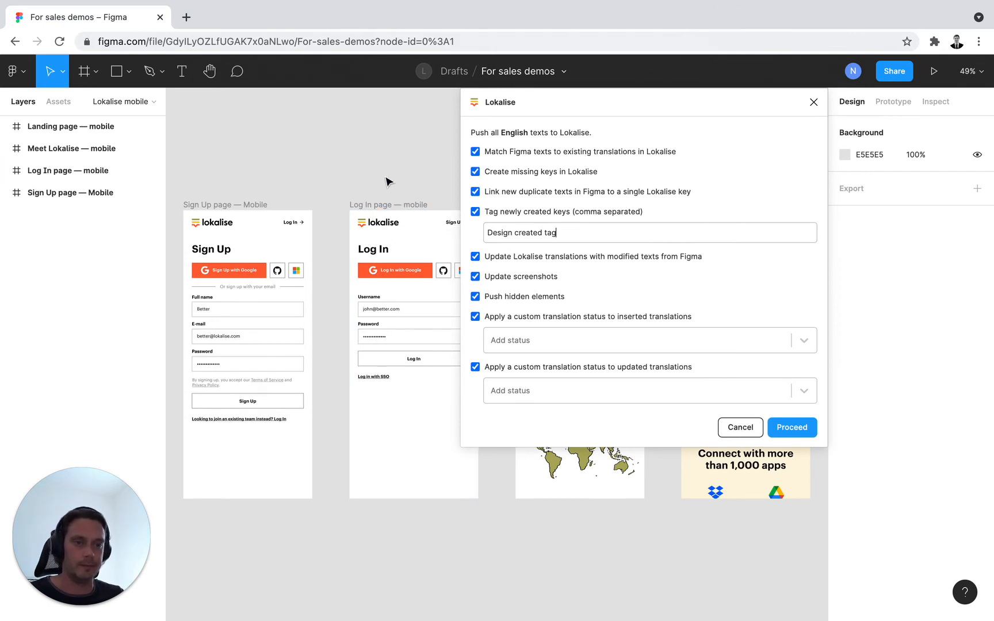
mouse_move(666, 319)
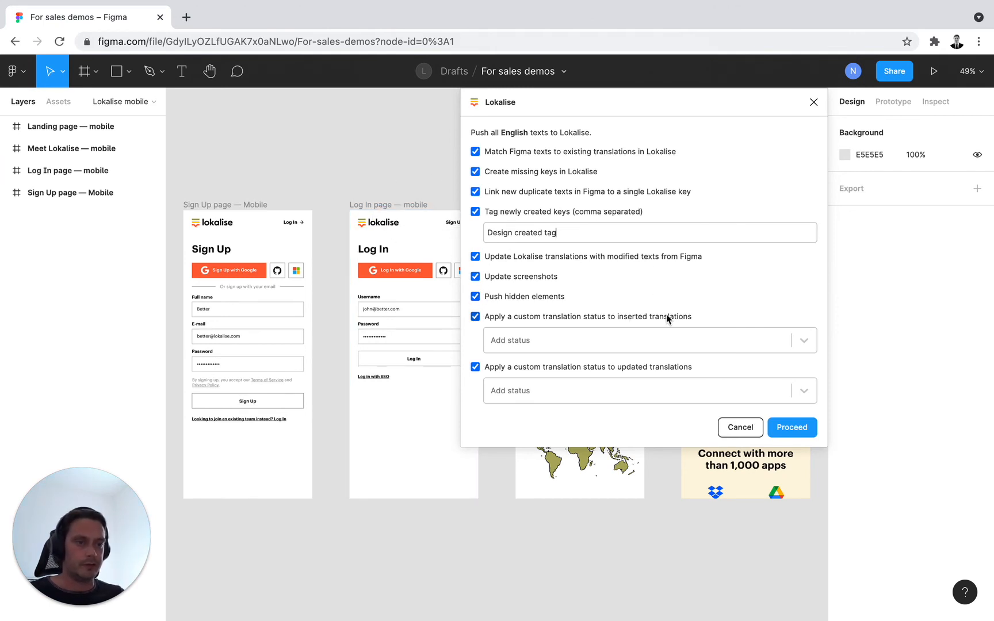
mouse_move(693, 319)
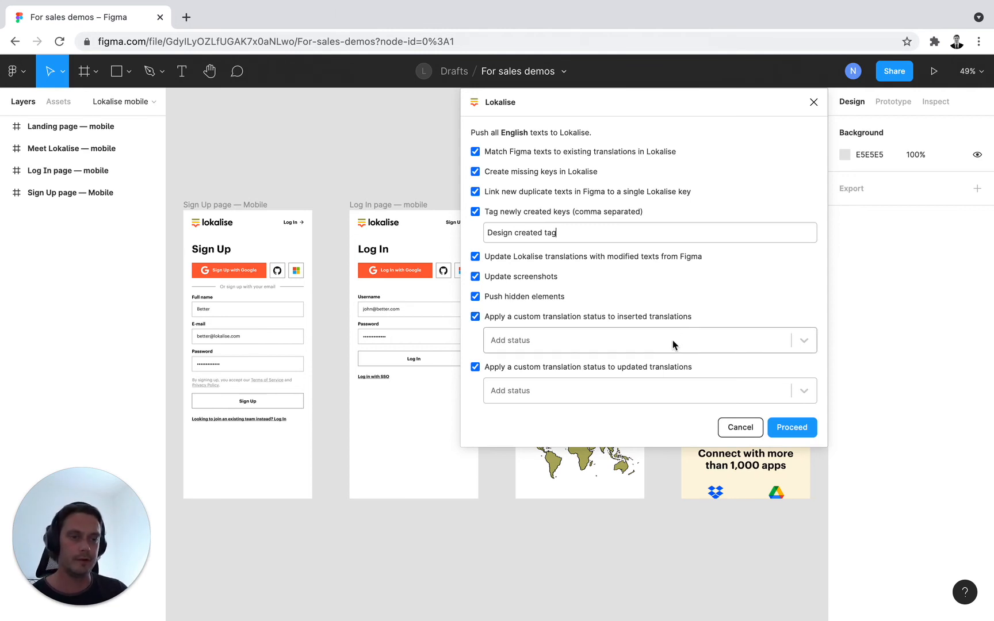
Set inserted translations to 'Created from Figma' and open the updated-translations status list
click(644, 341)
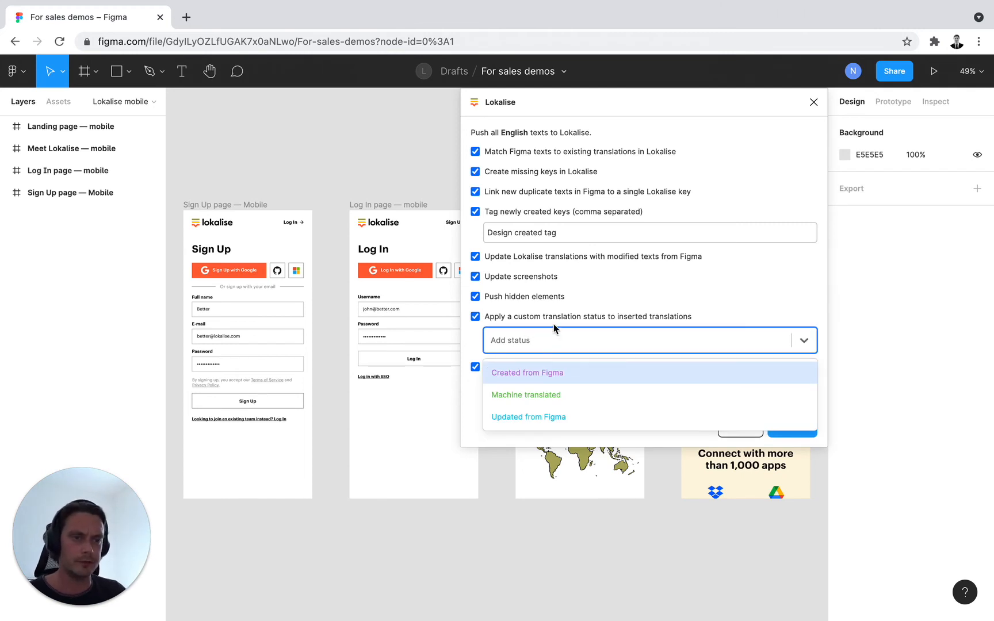
mouse_move(713, 329)
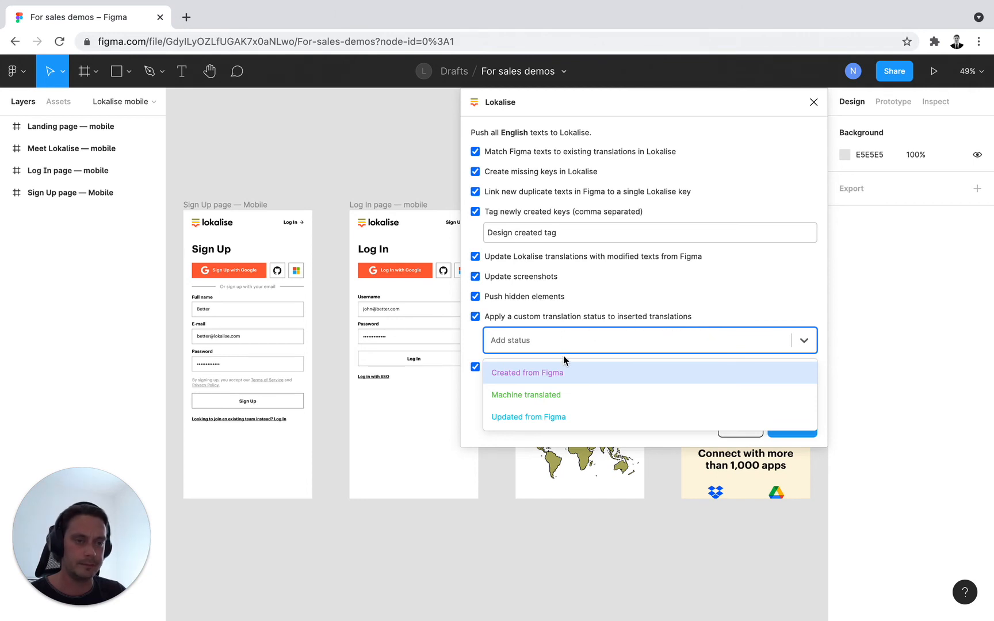
mouse_move(590, 378)
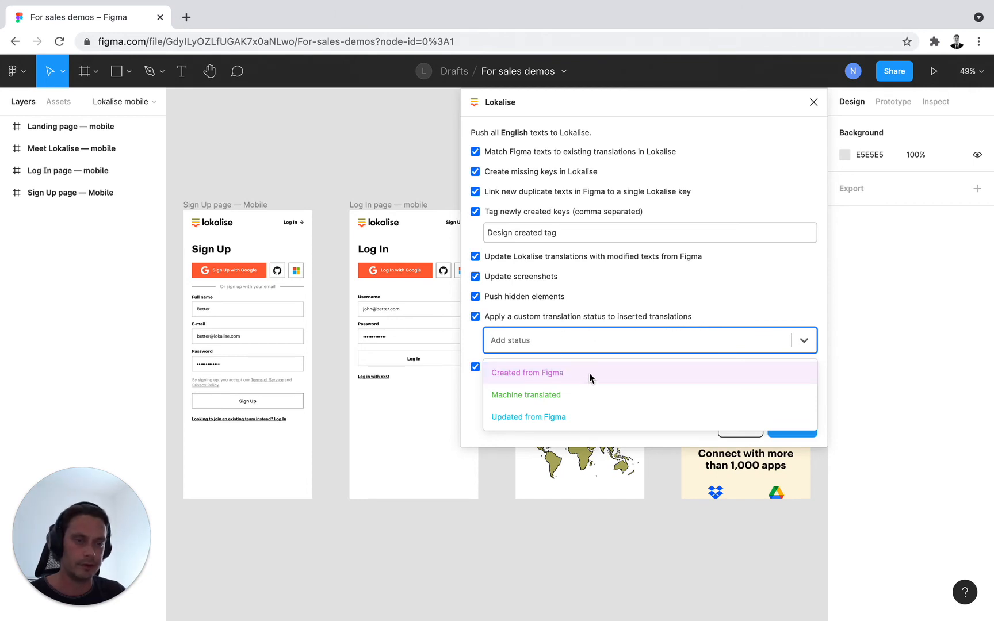
click(527, 373)
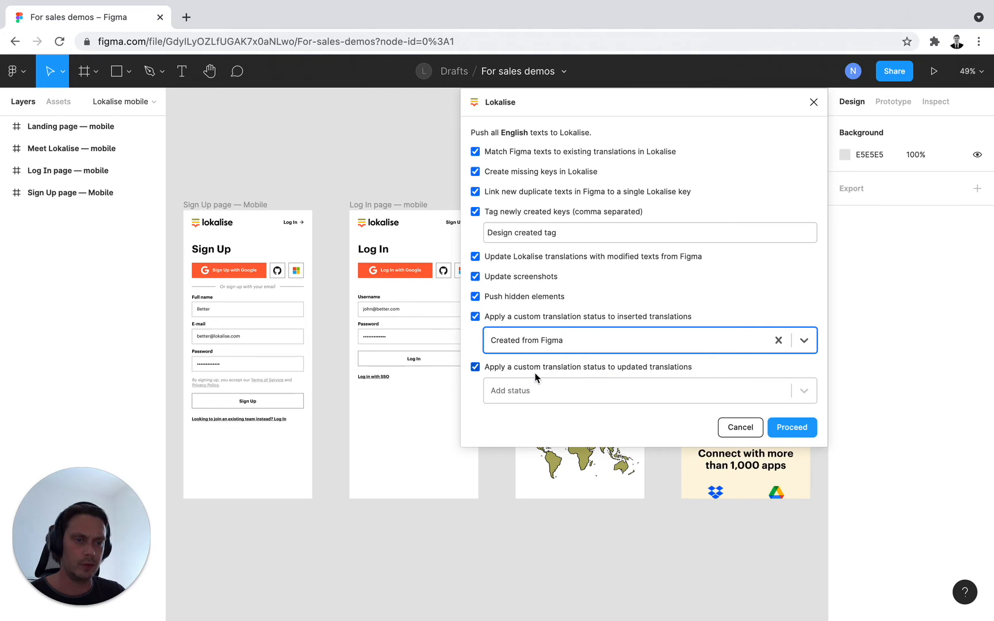
mouse_move(657, 370)
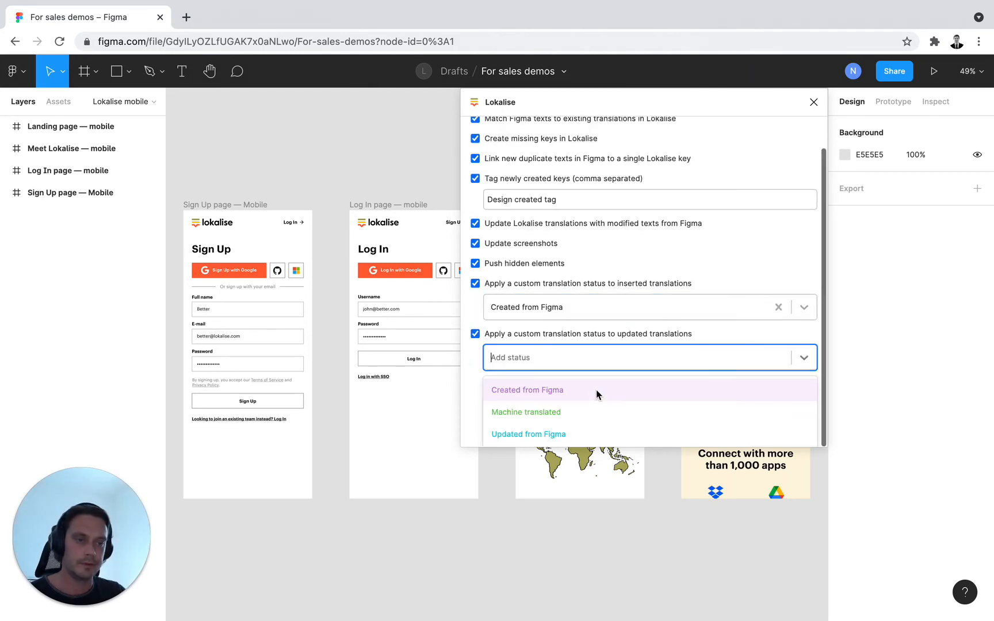
click(528, 434)
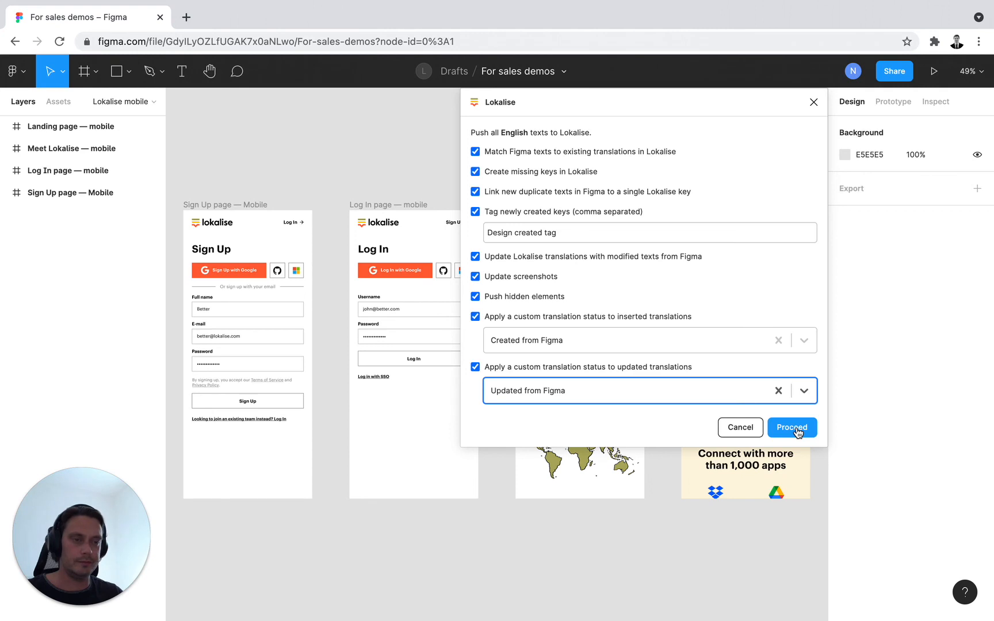
Proceed with the push, yielding 30 keys linked, 24 created, 4 screenshots updated
click(791, 427)
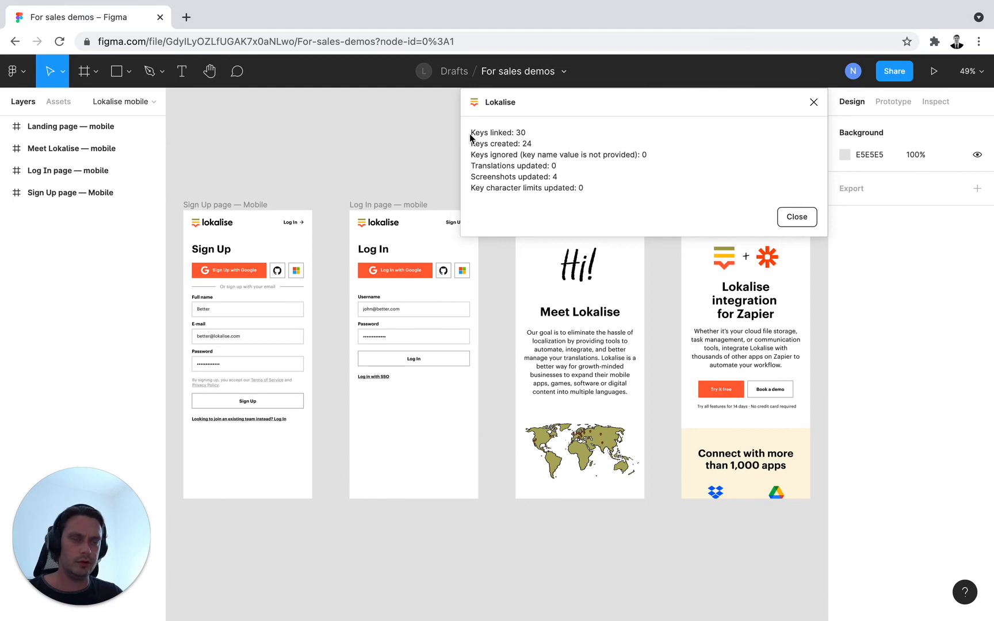
mouse_move(472, 144)
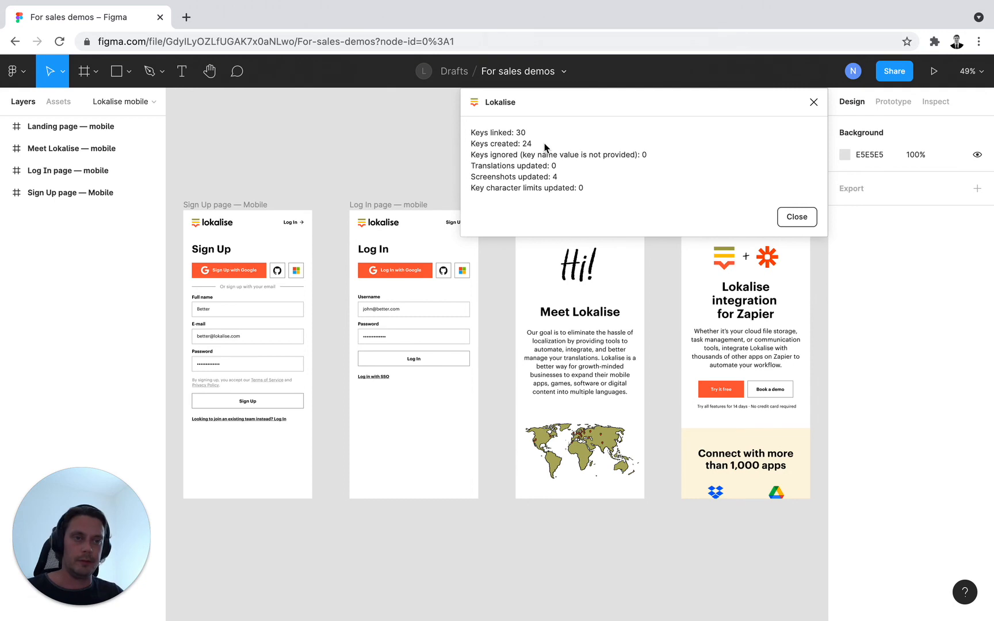
mouse_move(551, 142)
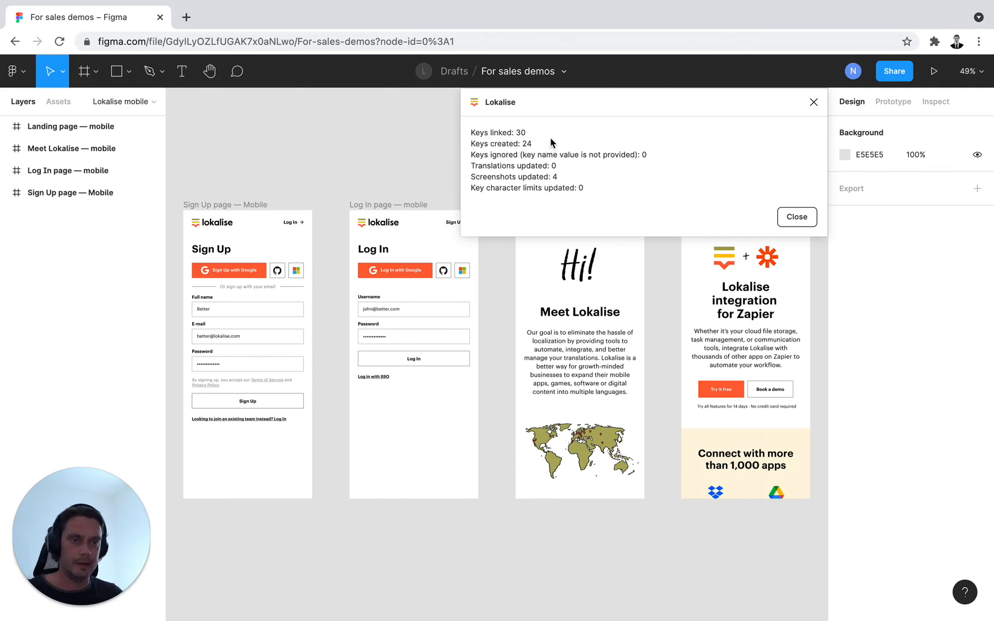